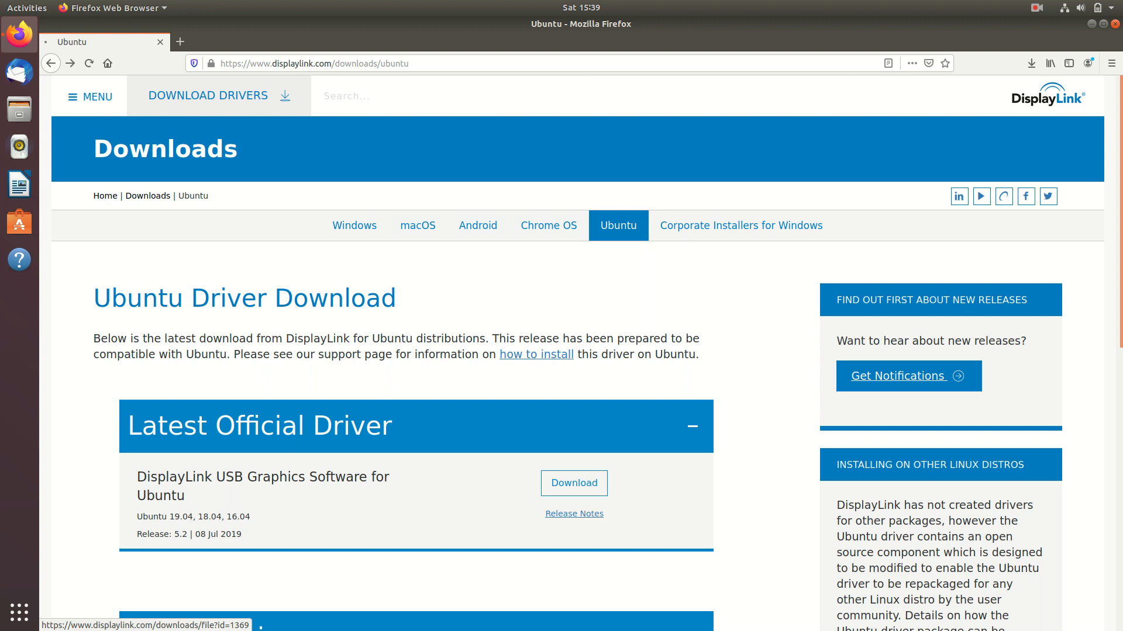
Step: Download the DisplayLink 5.2 Ubuntu driver zip, accept the licence, and open it in Archive Manager
click(573, 483)
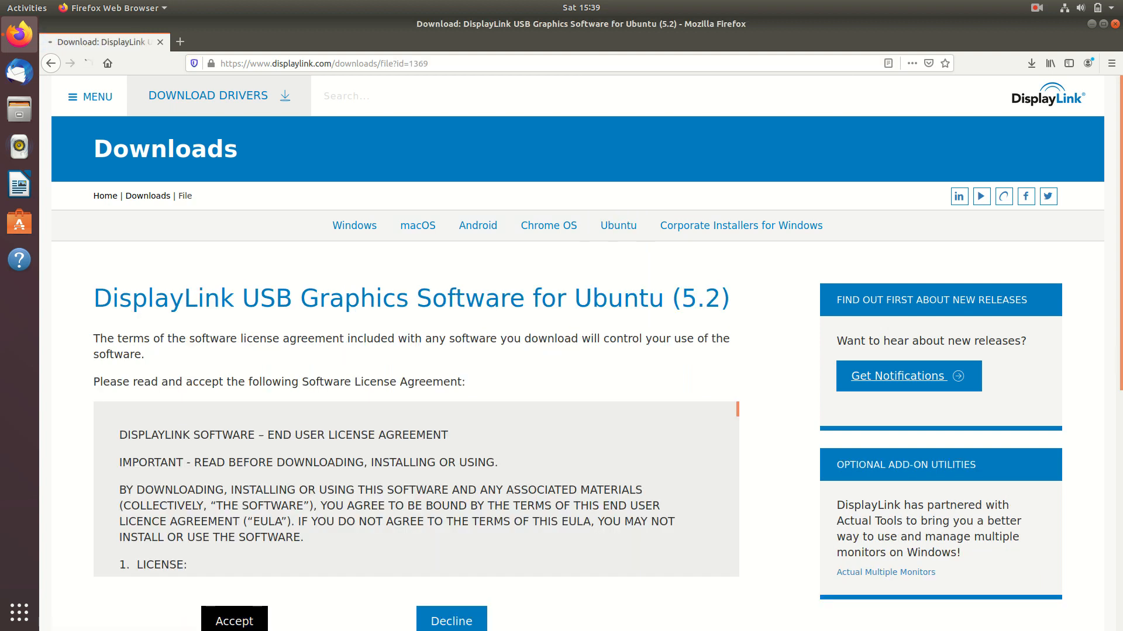
click(234, 619)
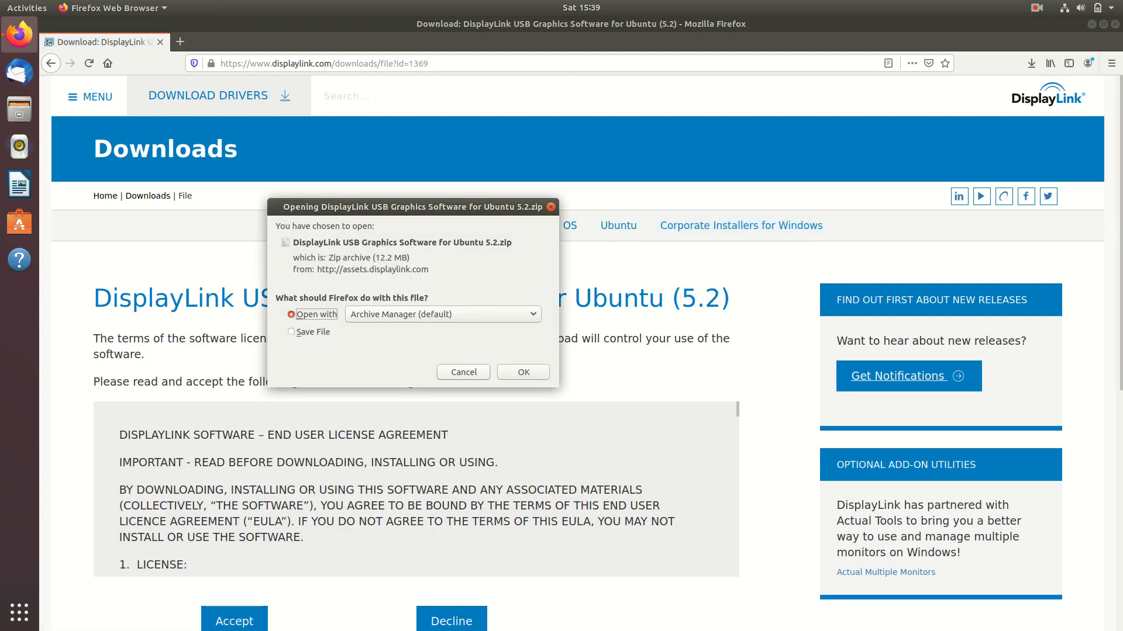
click(522, 372)
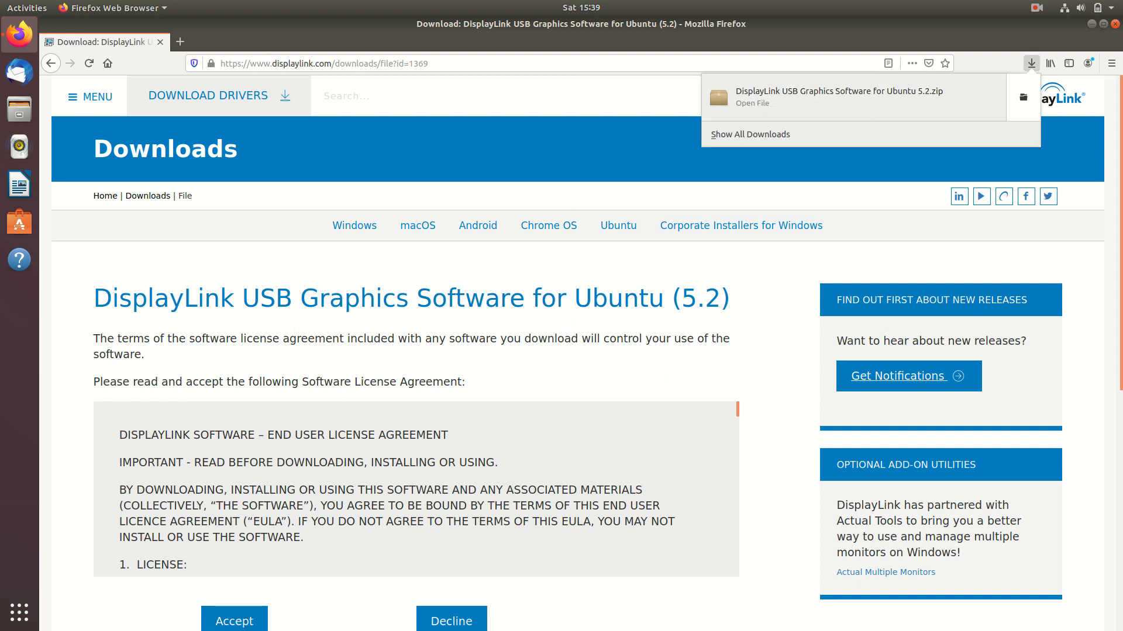
click(752, 103)
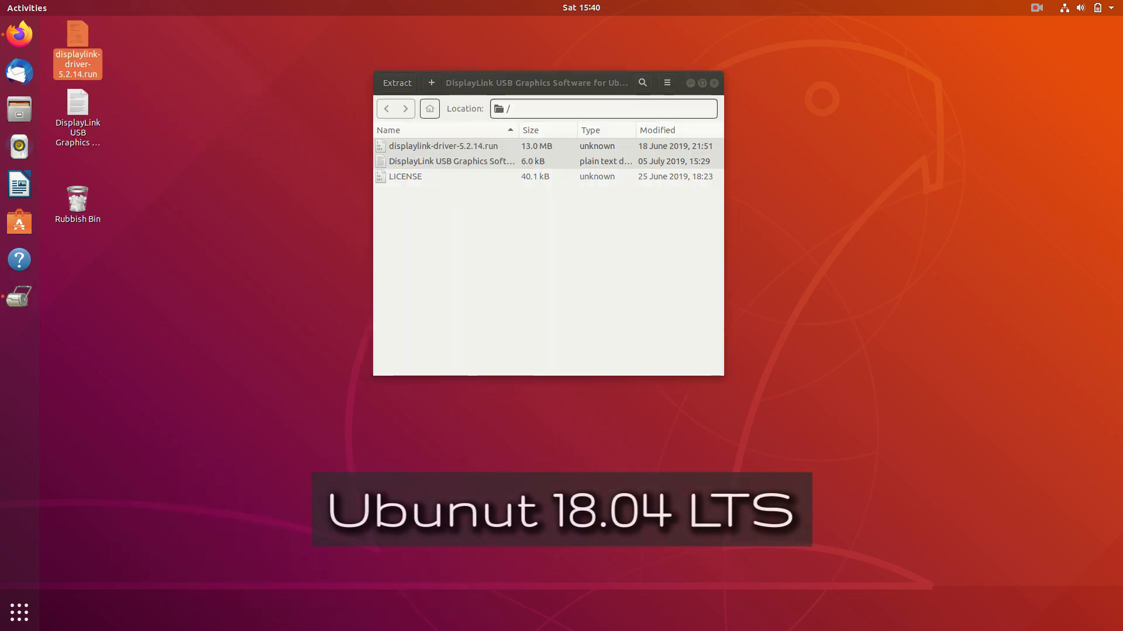
Step: Select the extracted displaylink-driver-5.2.14.run and release notes files on the desktop
click(78, 104)
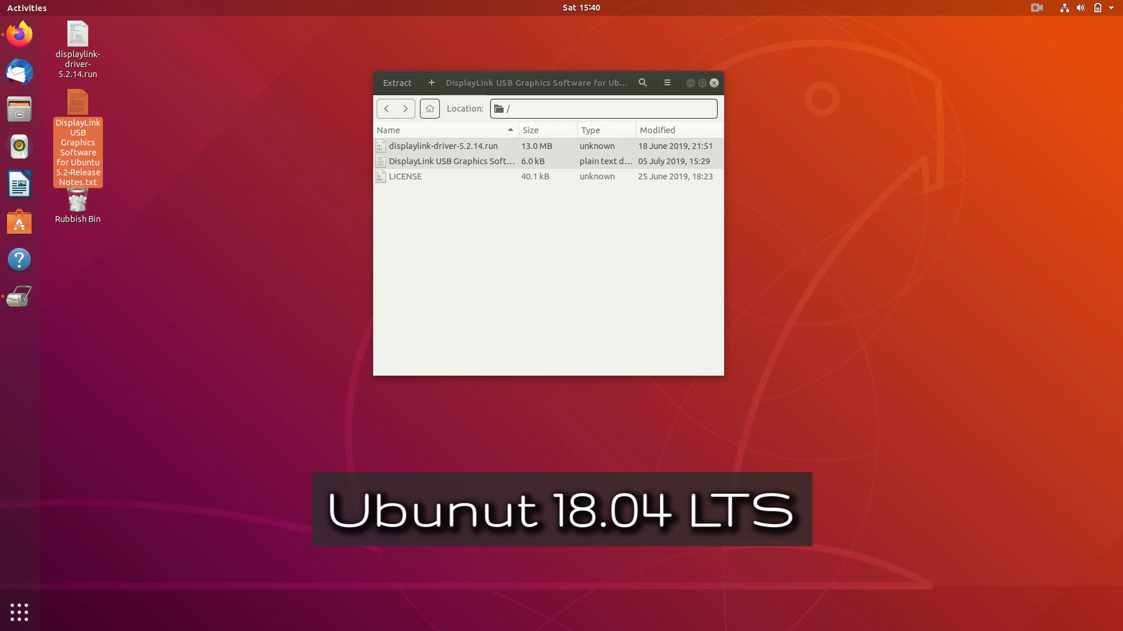
click(712, 82)
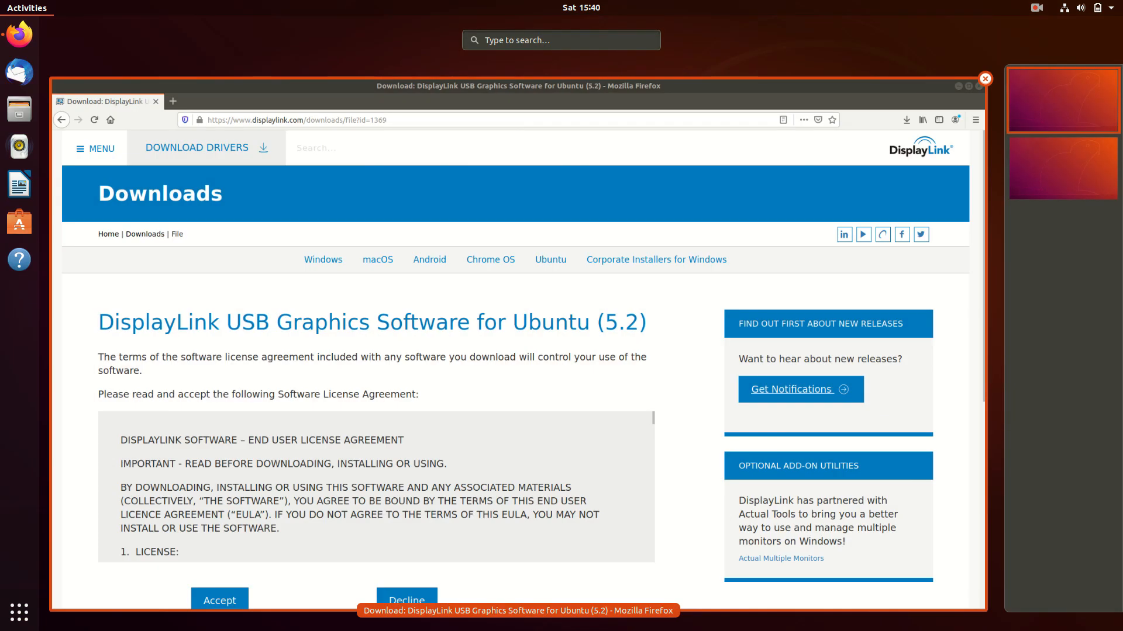
Step: Open Terminal via the 'ter' search, close the extra window, and shift the remaining one left
text(ter)
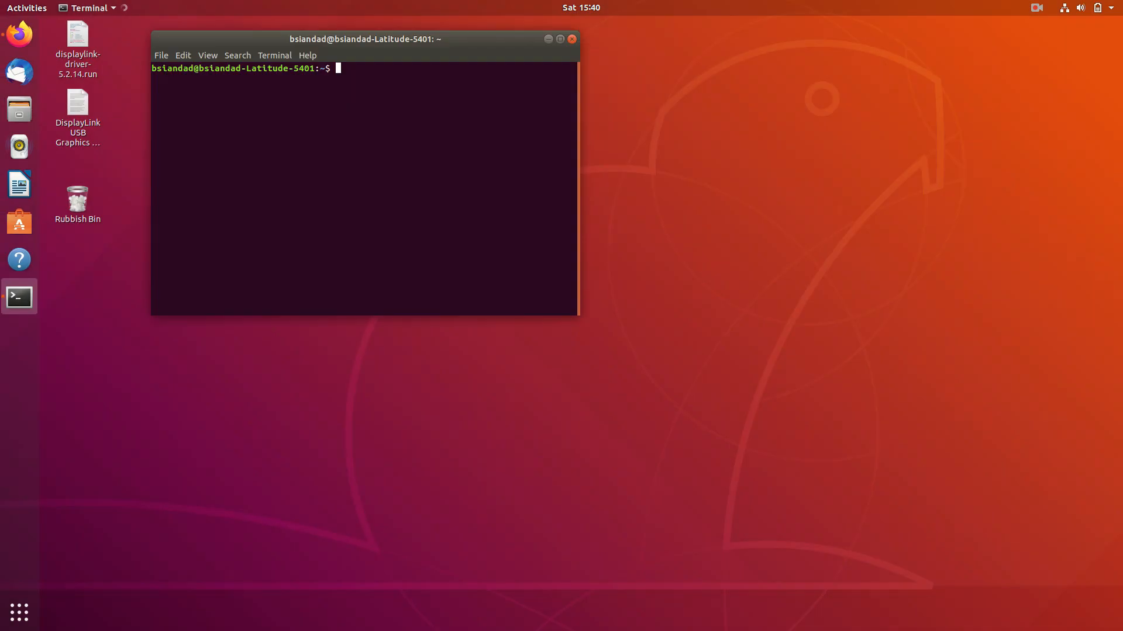
mouse_move(18, 613)
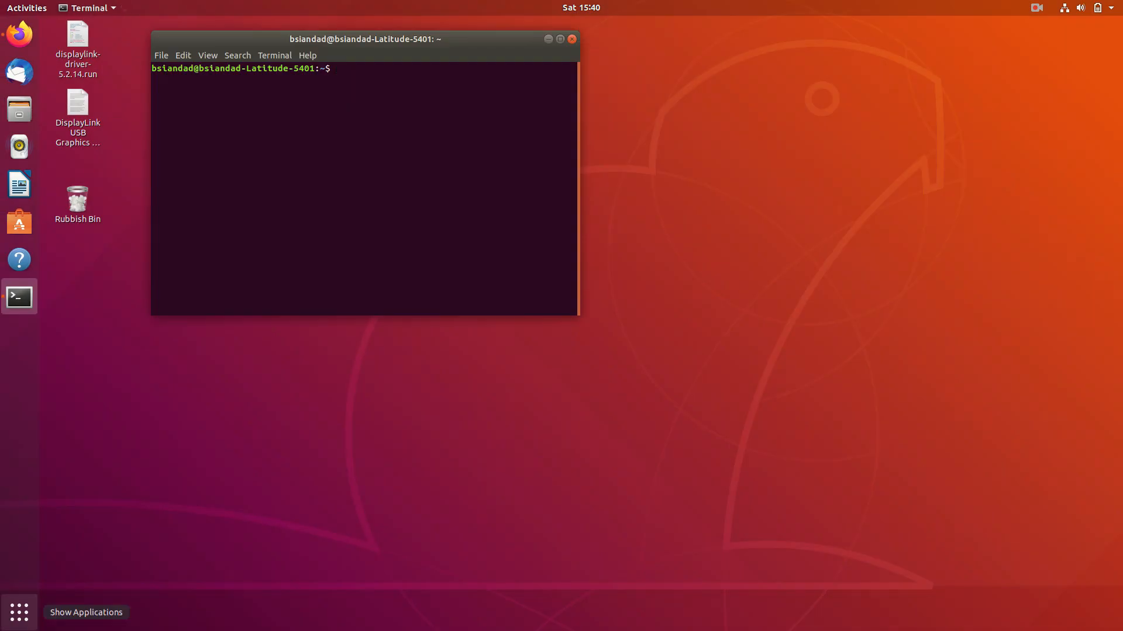
click(18, 612)
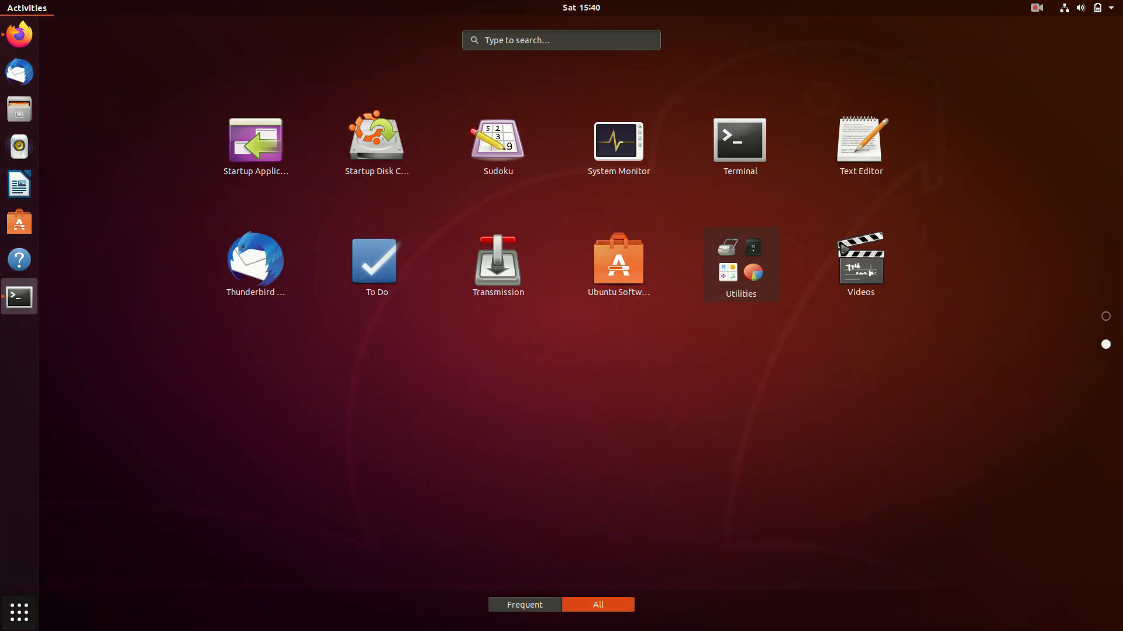
click(739, 139)
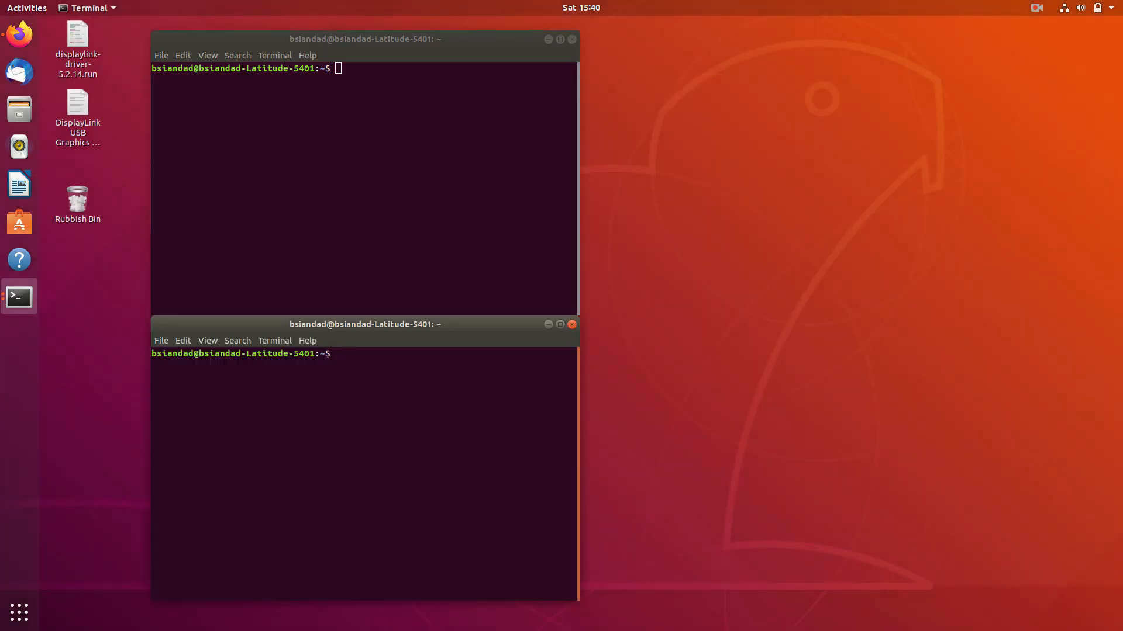
click(571, 324)
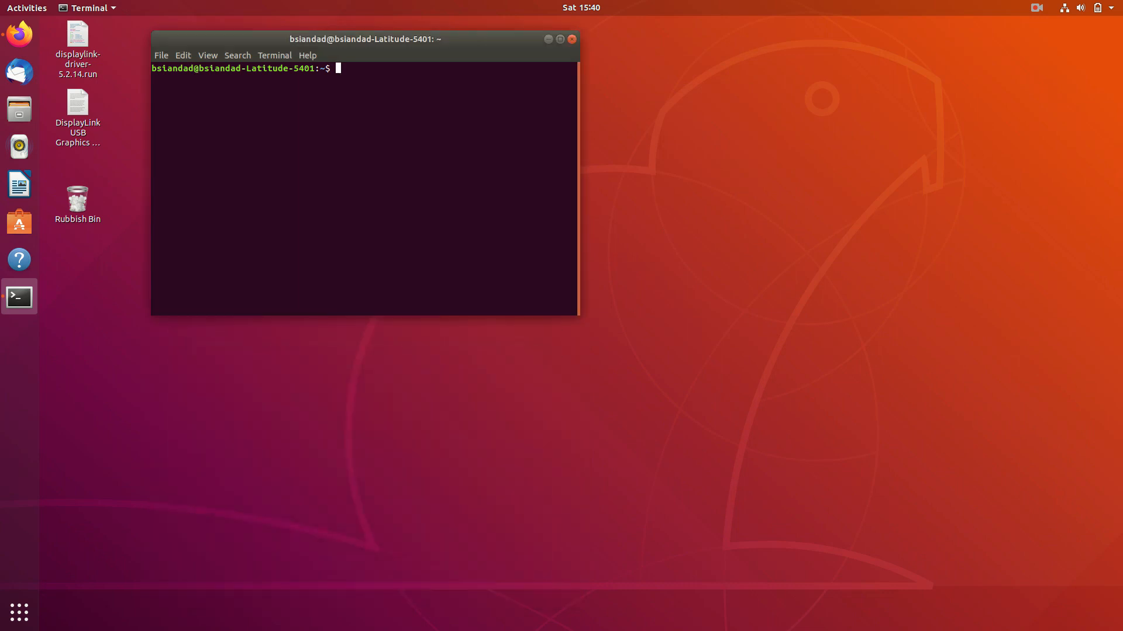
drag(364, 38, 353, 39)
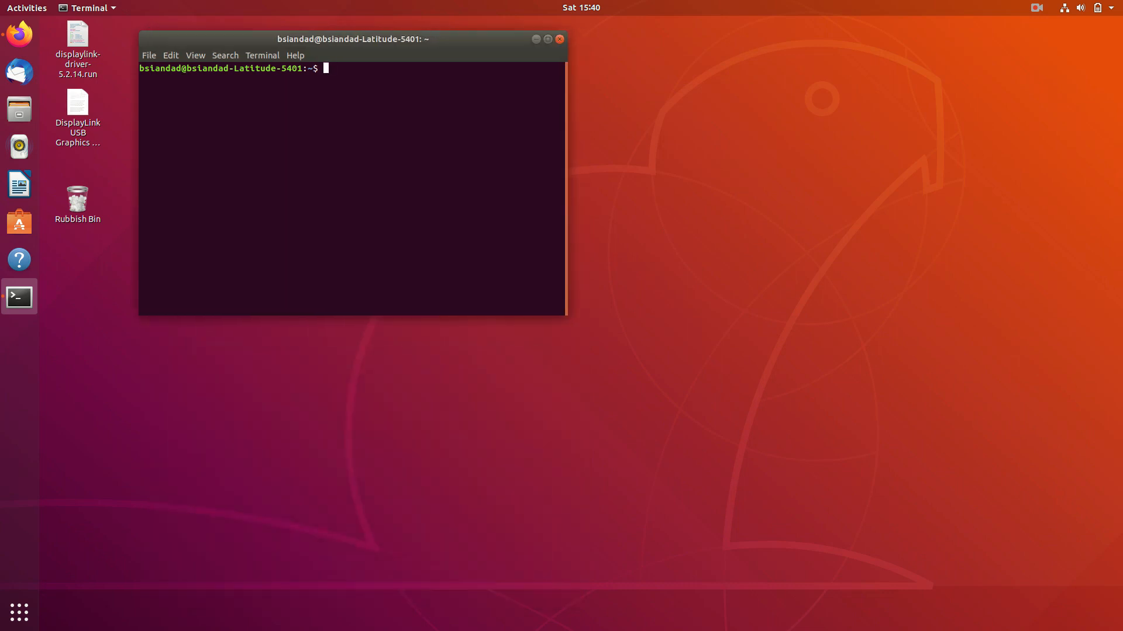
click(77, 118)
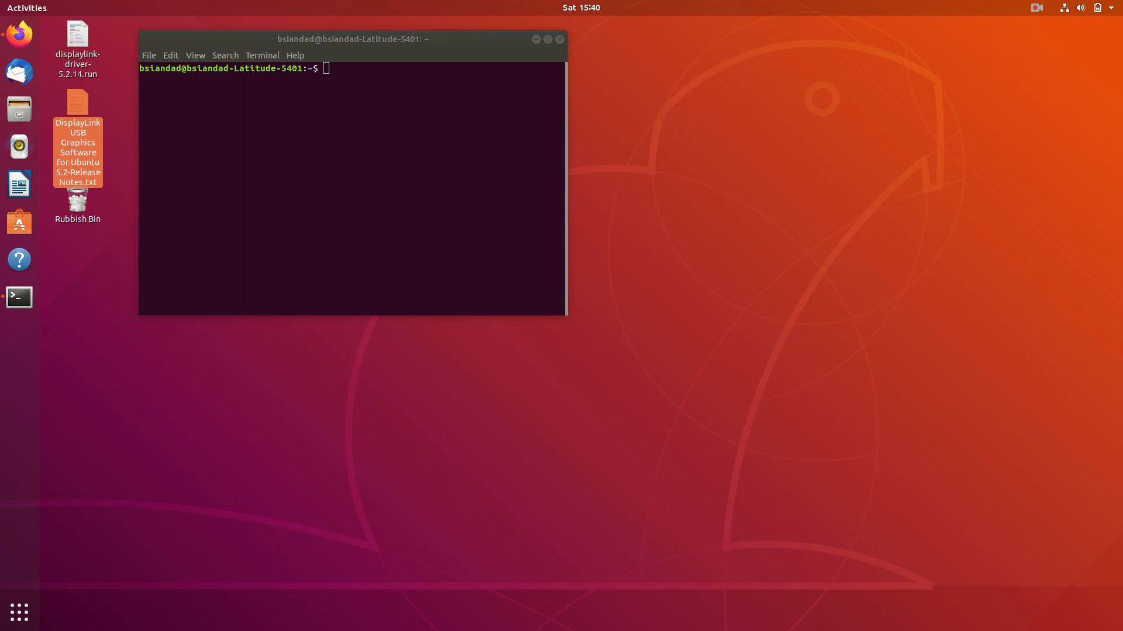
Step: Open the release notes, scroll to 'F. How to install', and copy 'sudo apt-get install dkms'
double_click(77, 151)
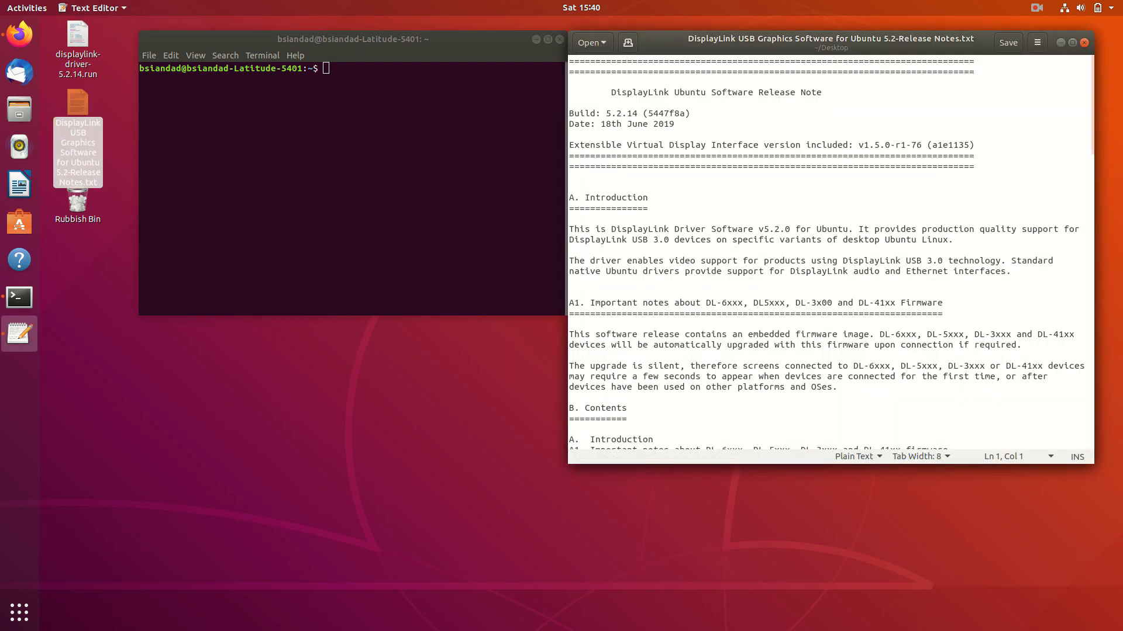
scroll(down, 3)
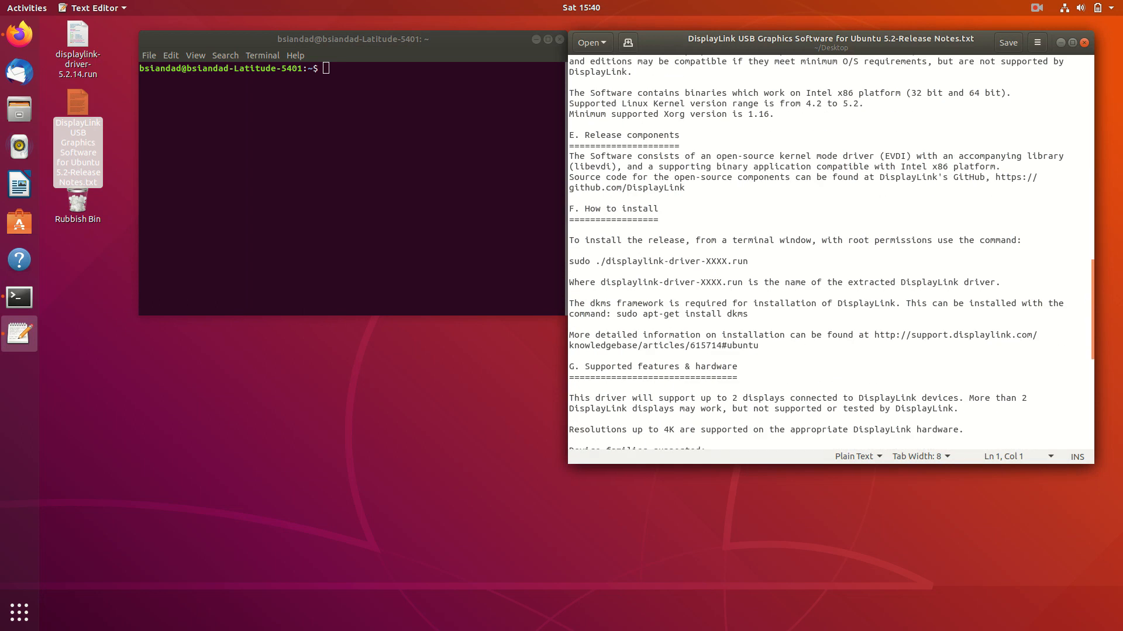
scroll(down, 3)
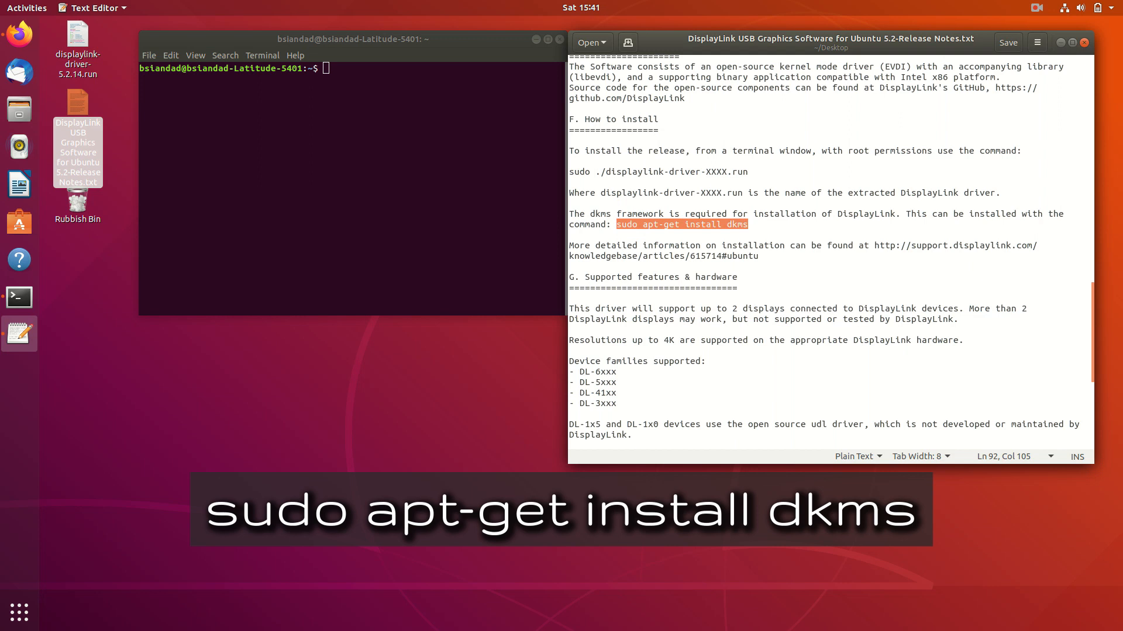
right_click(680, 224)
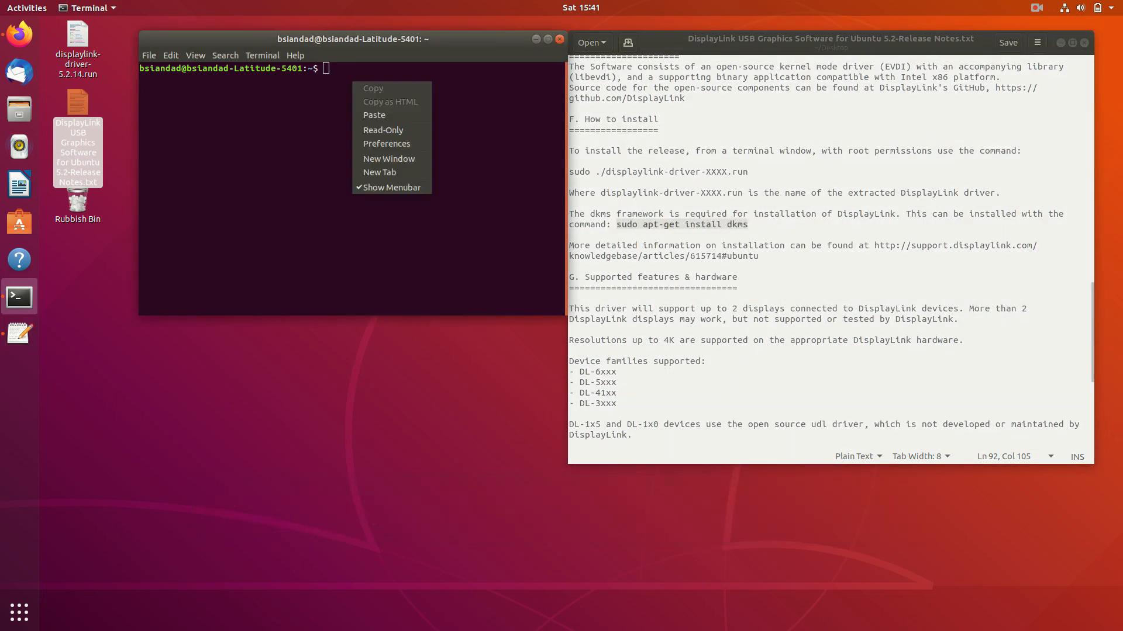
Step: Paste and run 'sudo apt-get install dkms' with the sudo password, finding dkms already newest
click(374, 115)
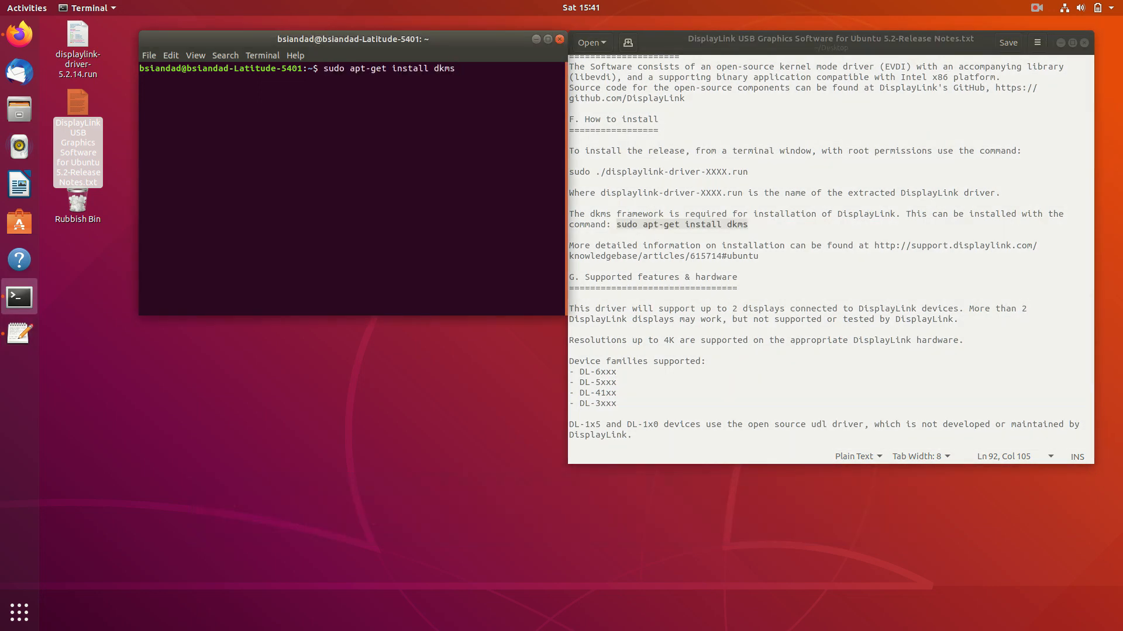
key(Return)
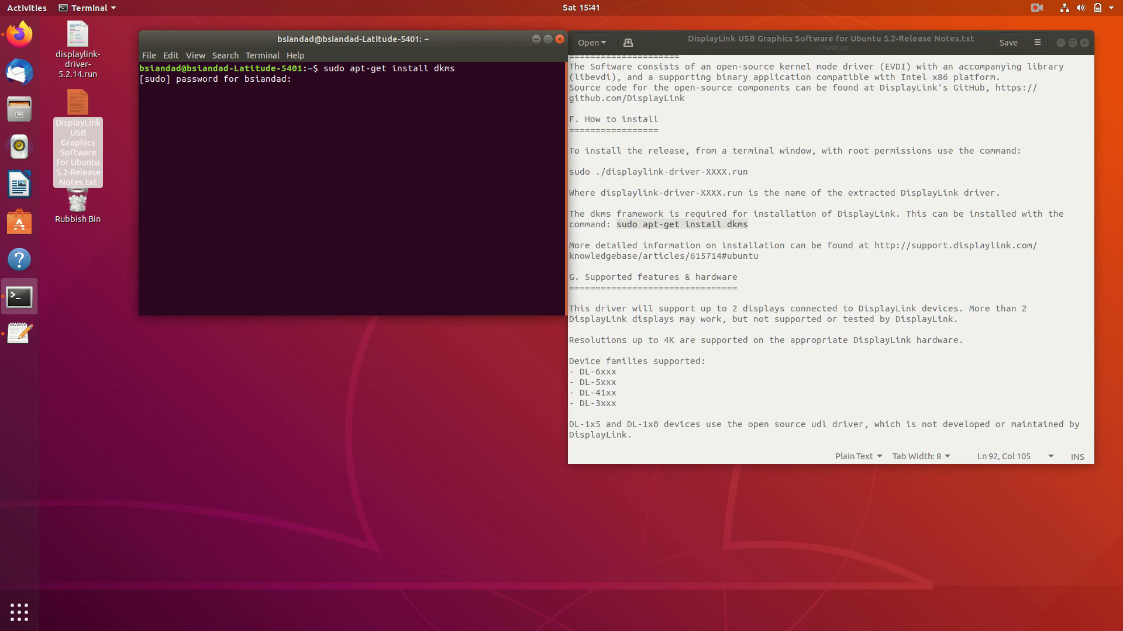
key(Return)
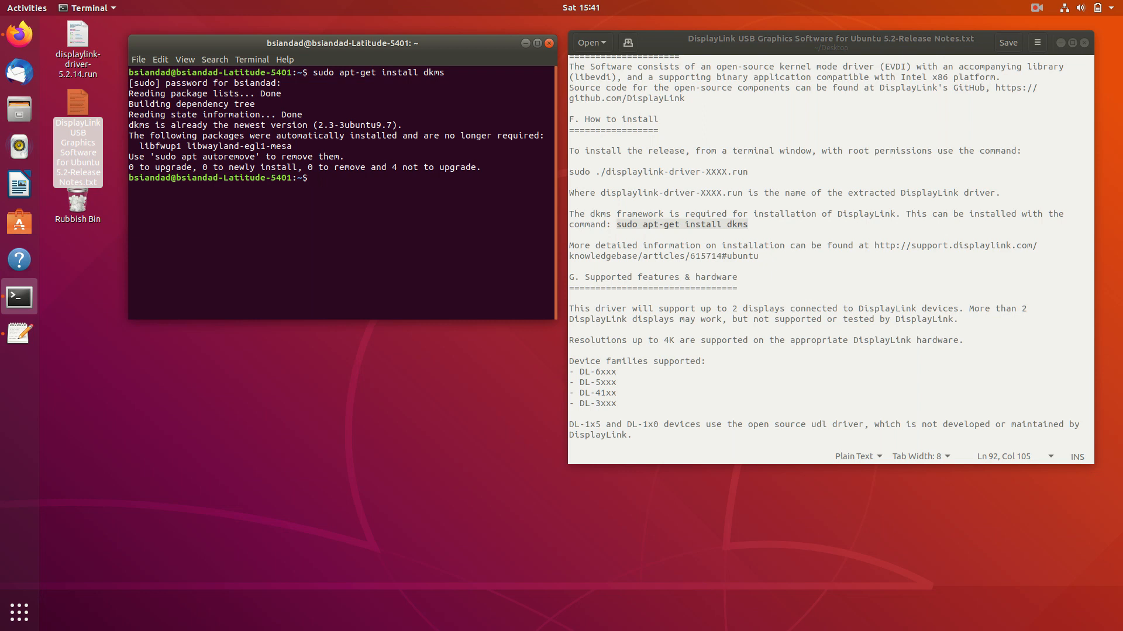
Step: Change into ~/Desktop with 'cd Desktop/' and select the driver run command in the notes
text(cd)
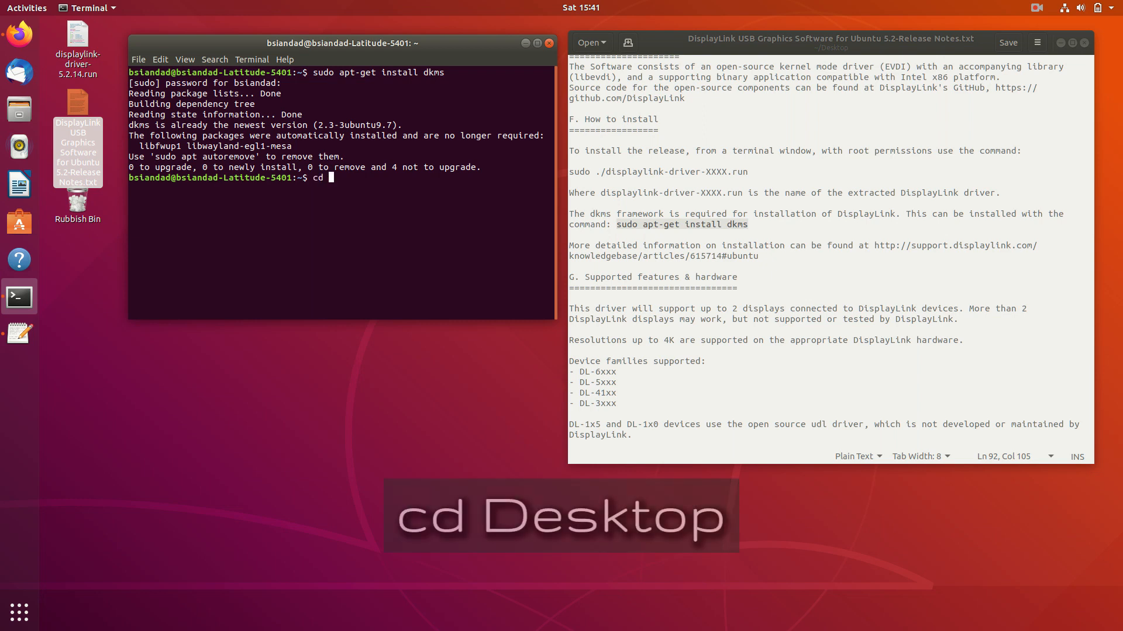
text(D)
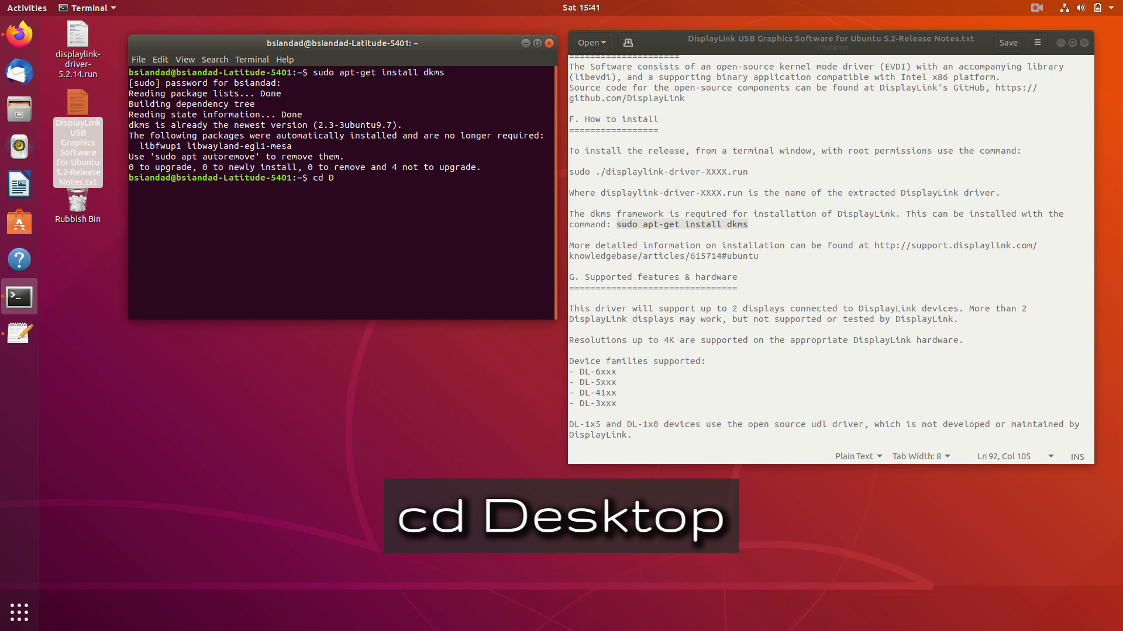
text(esktop/)
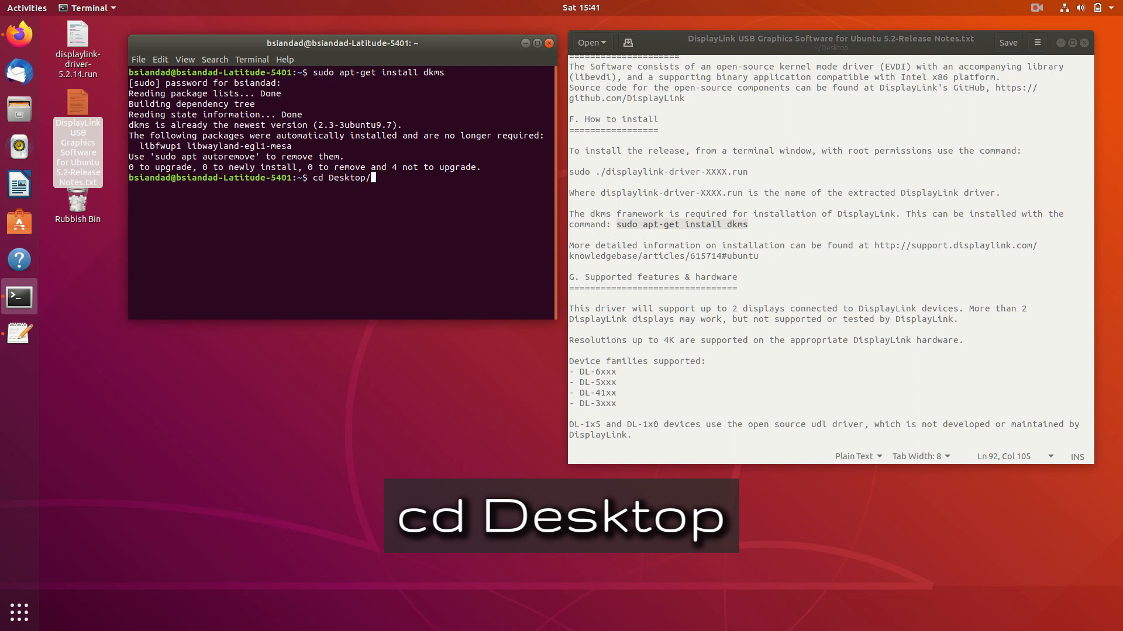
key(Return)
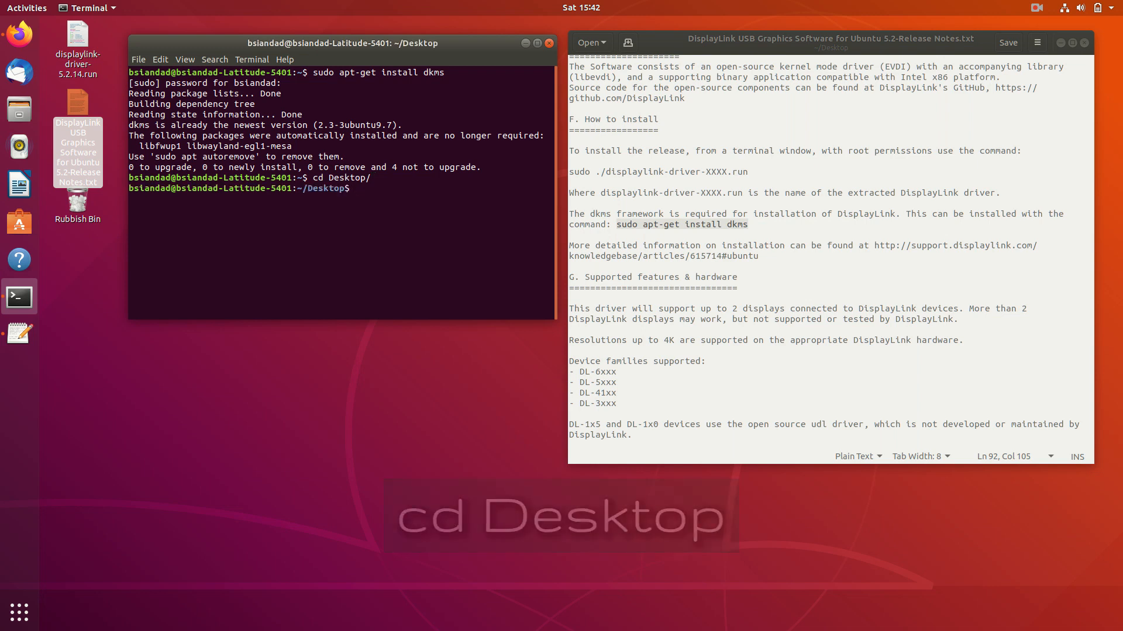
double_click(633, 172)
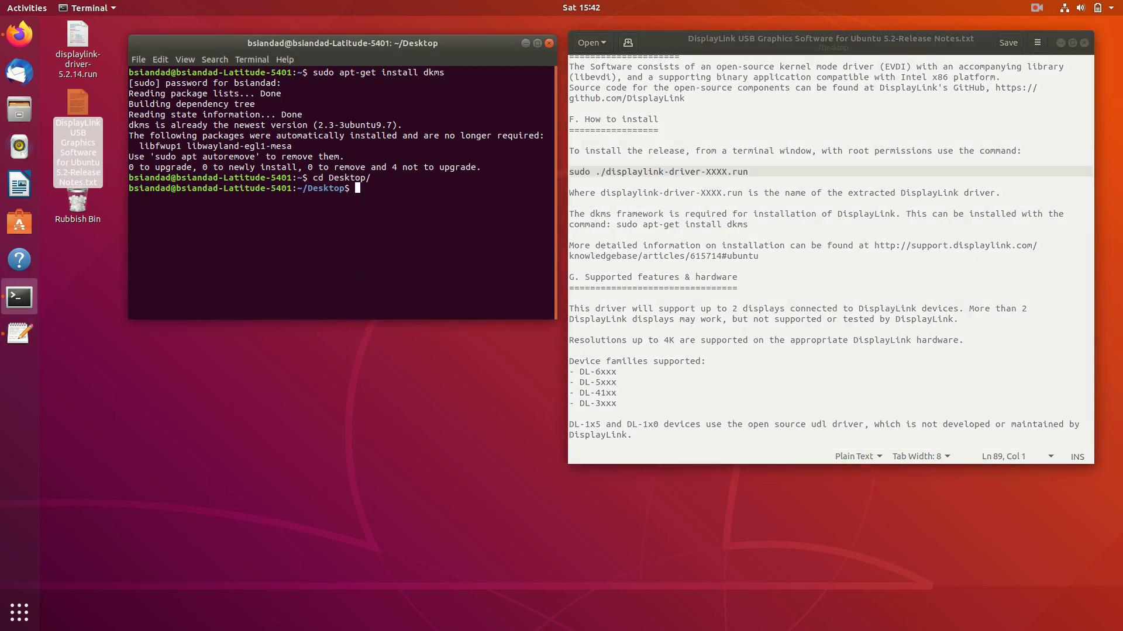
Step: Run 'sudo ./displaylink-driver-5.2.14.run', tab-completing the installer's file name
text(sudo)
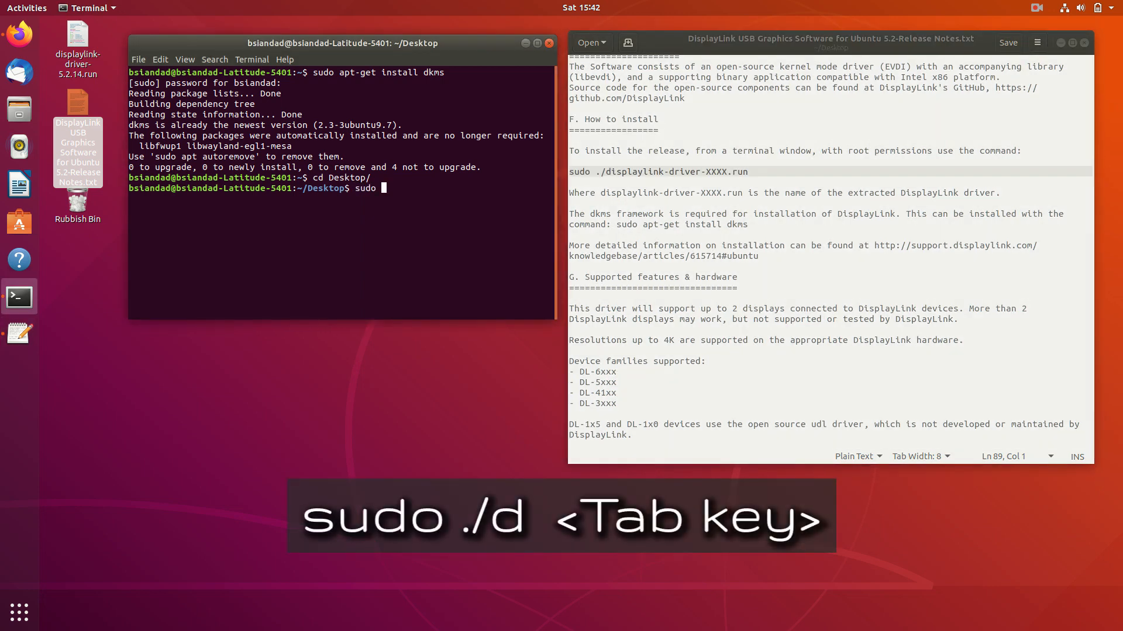
text(./d)
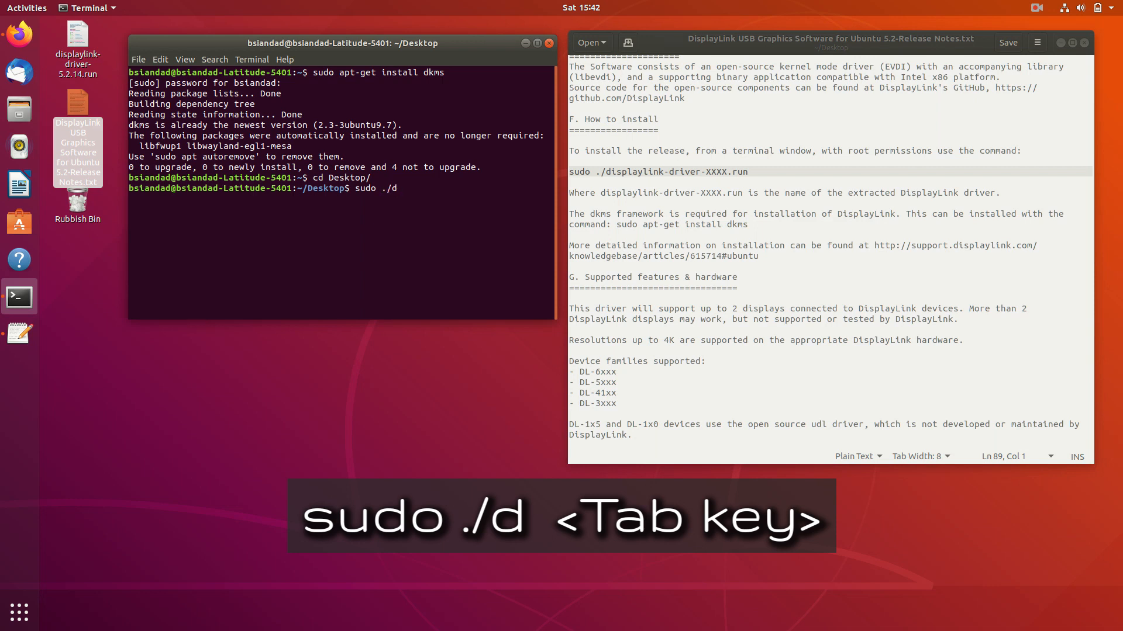
key(Tab)
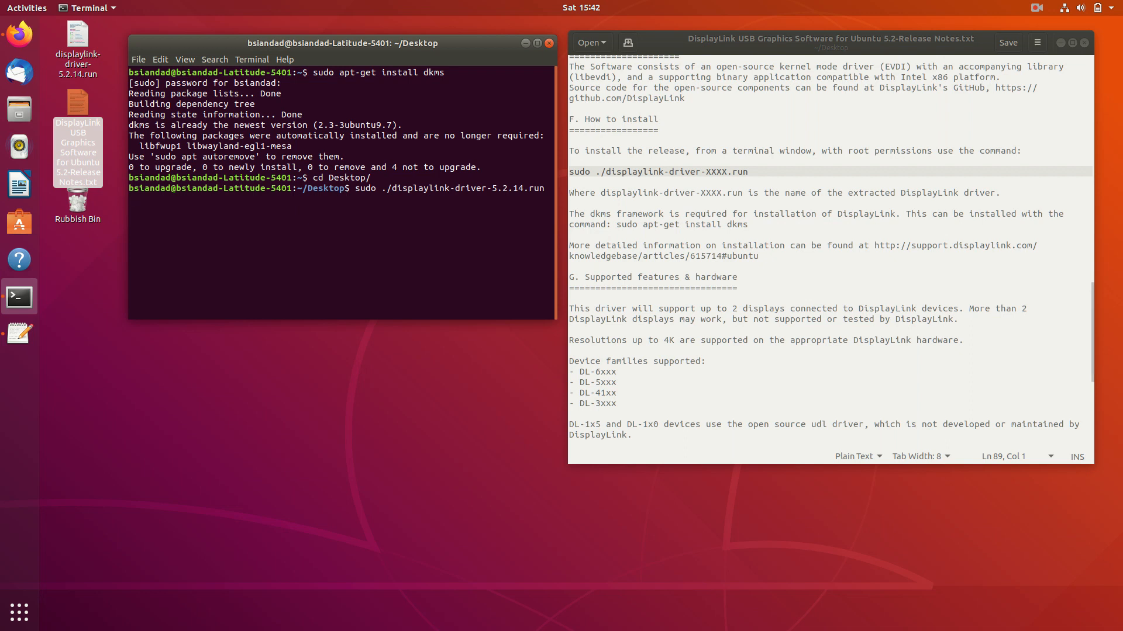
key(Return)
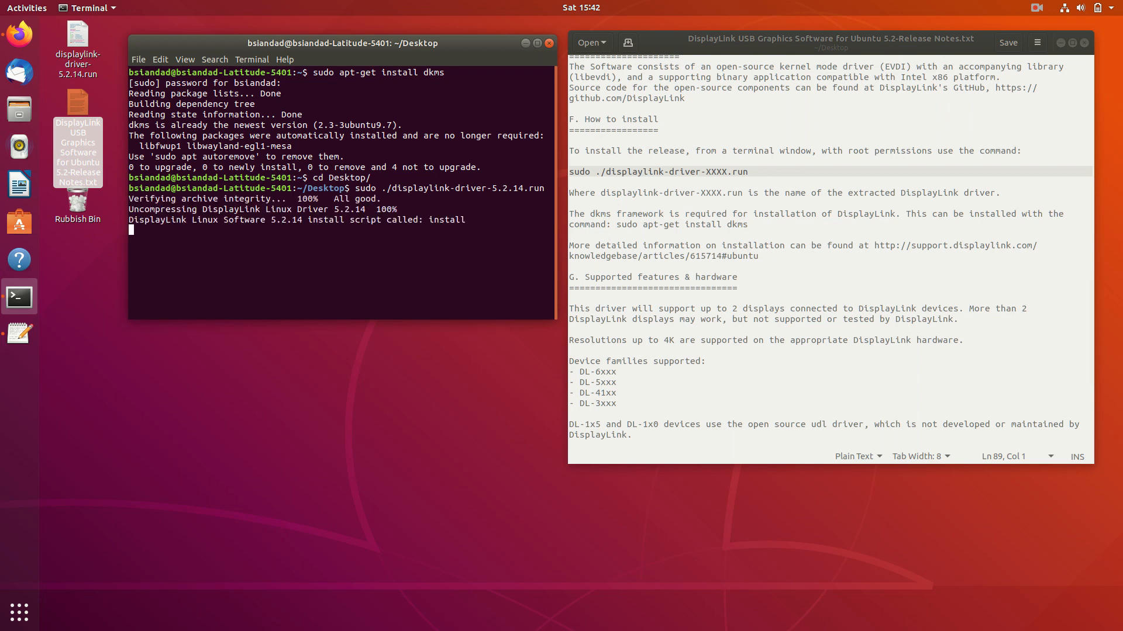